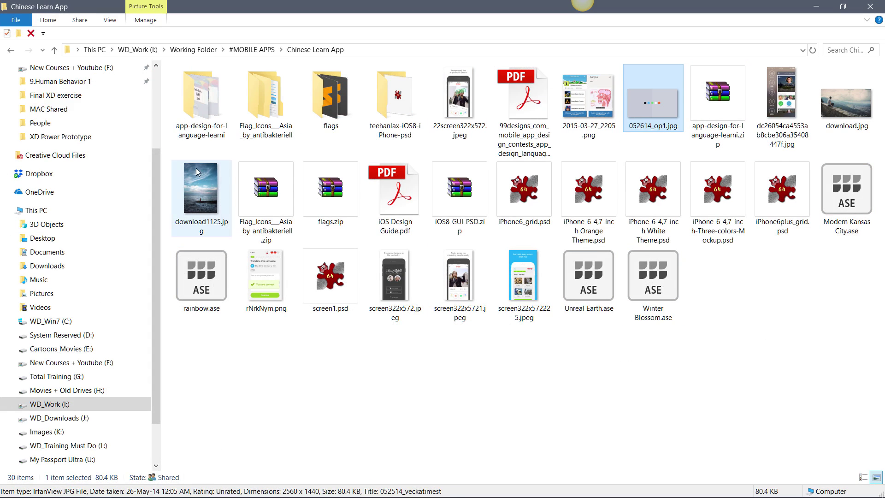
# - Clear the selection and select iPhone6_grid.psd in the Chinese Learn App folder
pyautogui.click(525, 190)
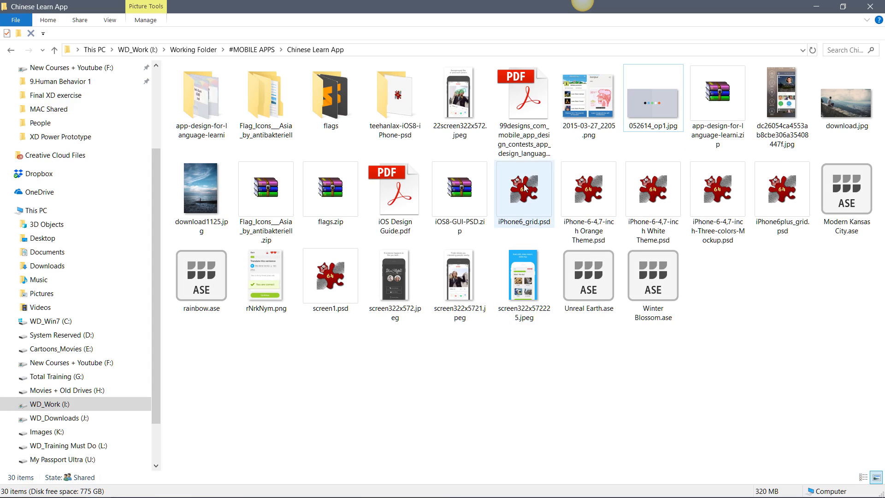
pyautogui.click(525, 190)
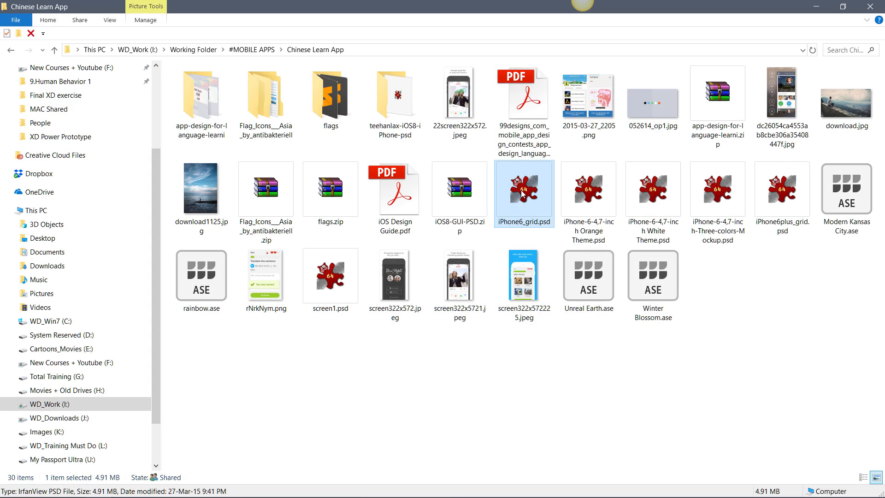
pyautogui.doubleClick(524, 193)
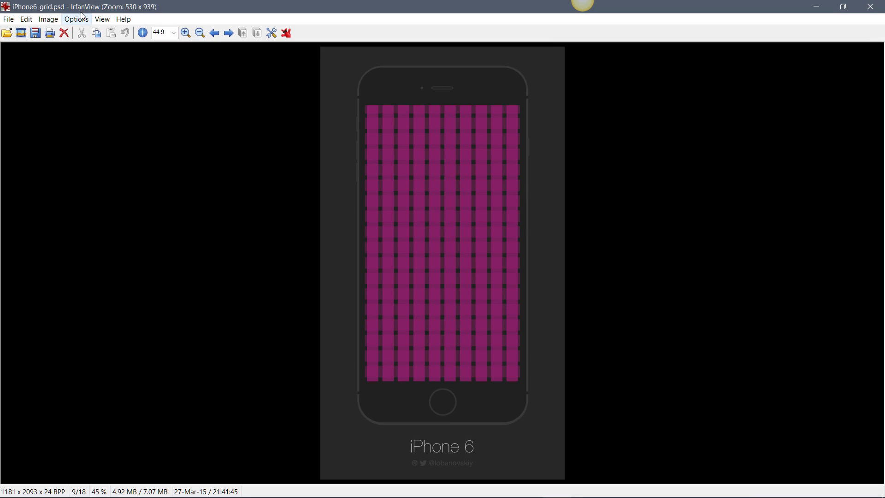
pyautogui.moveTo(466, 211)
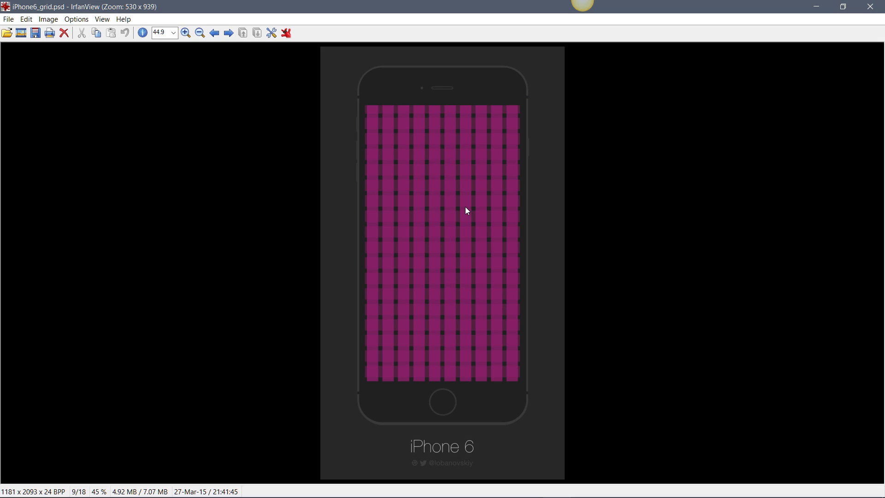
pyautogui.moveTo(717, 113)
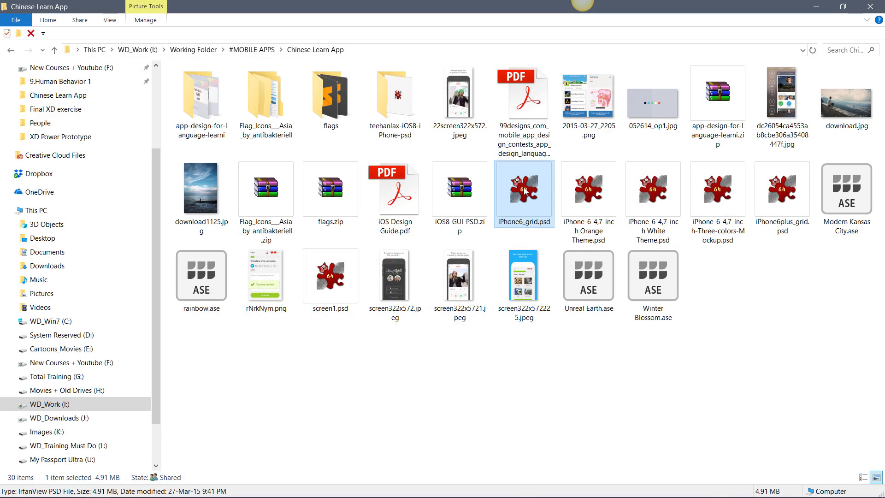
# - Right-click iPhone-6-4,7-inch Orange Theme.psd to select it
pyautogui.rightClick(524, 189)
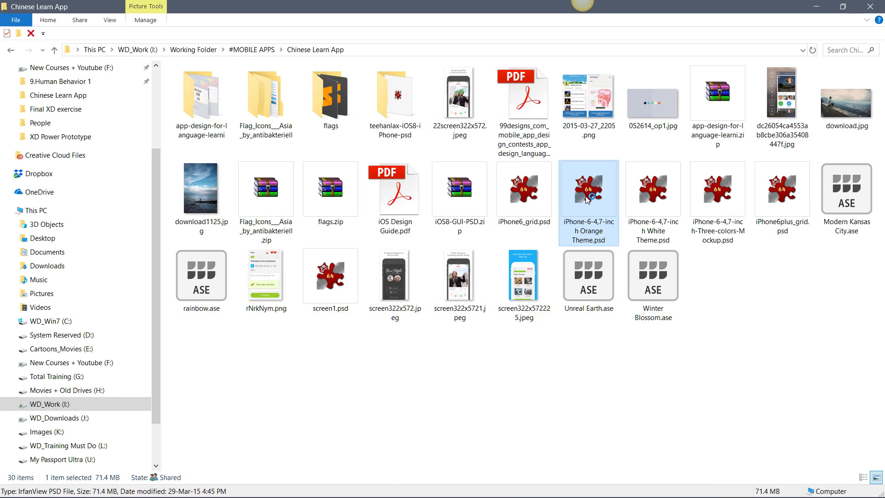
pyautogui.doubleClick(589, 197)
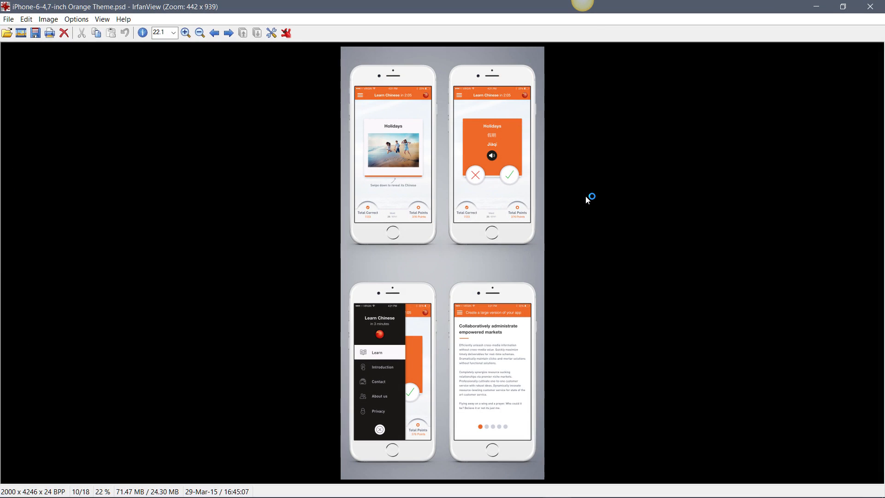
pyautogui.click(173, 33)
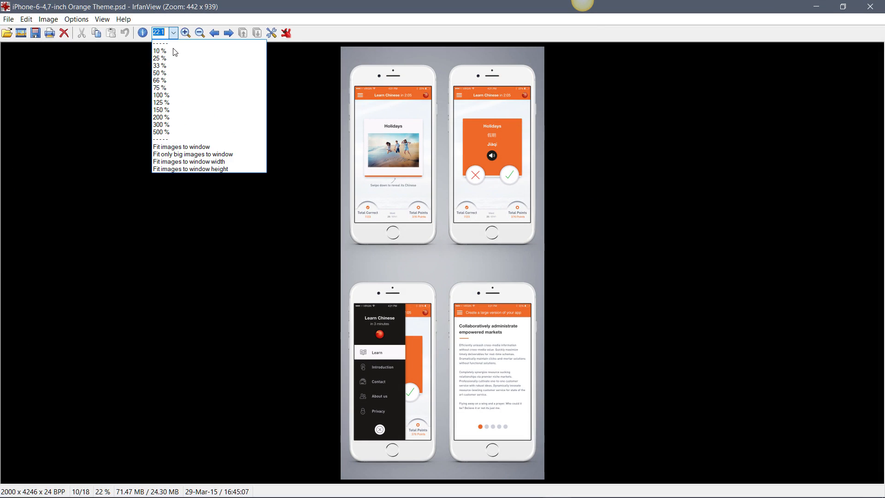
pyautogui.click(161, 95)
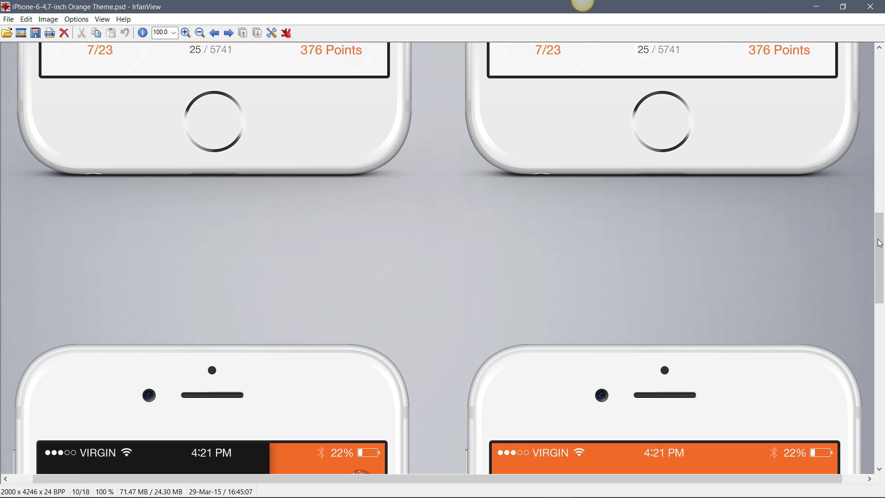
pyautogui.scroll(-3)
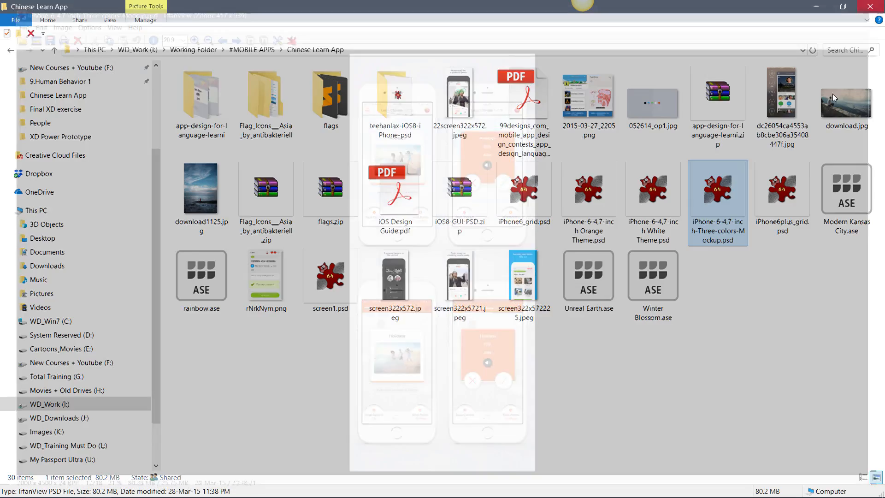
pyautogui.doubleClick(331, 276)
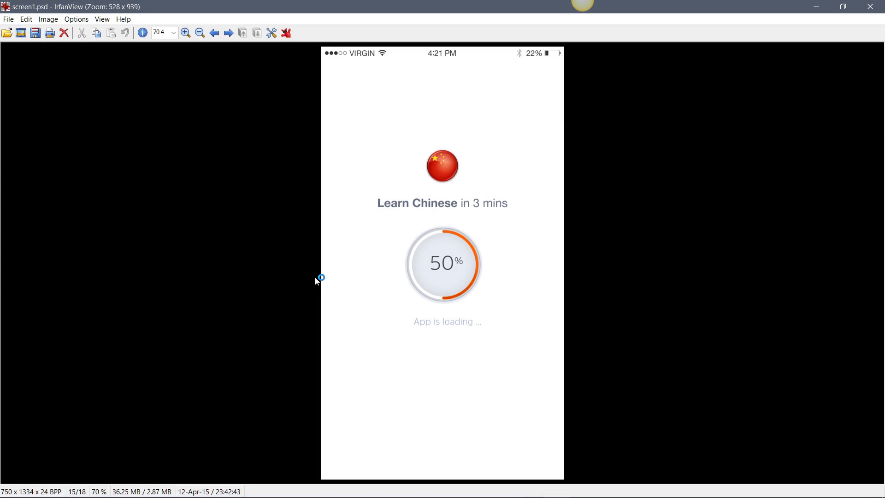
pyautogui.moveTo(572, 129)
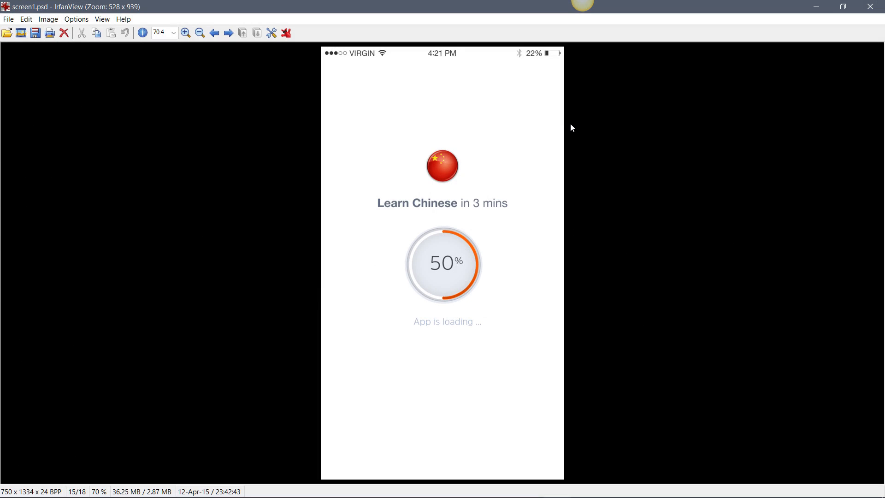
pyautogui.moveTo(231, 116)
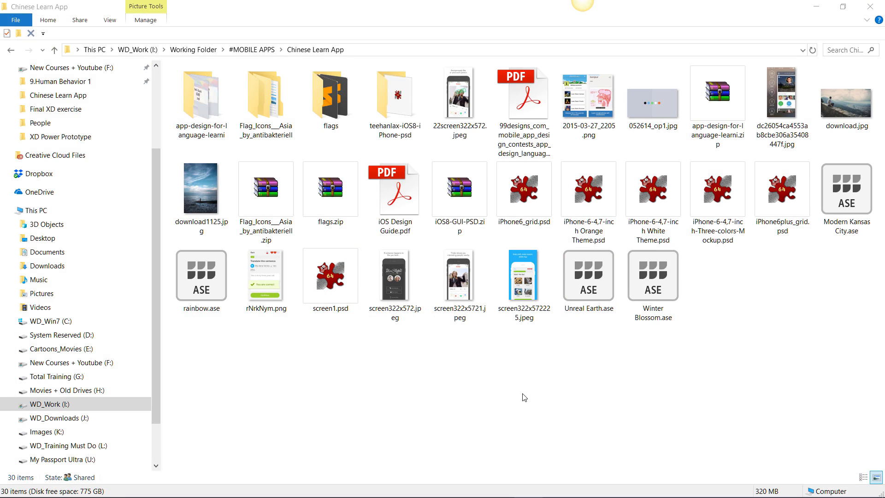
pyautogui.click(529, 200)
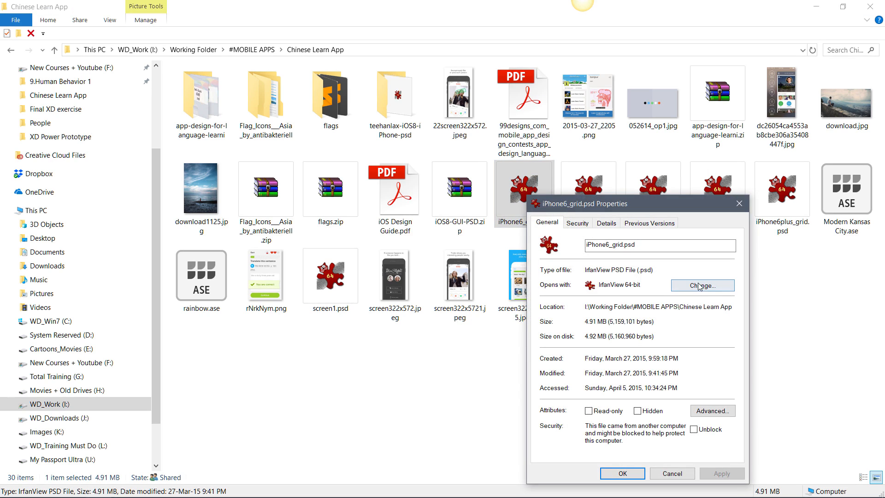
pyautogui.click(702, 286)
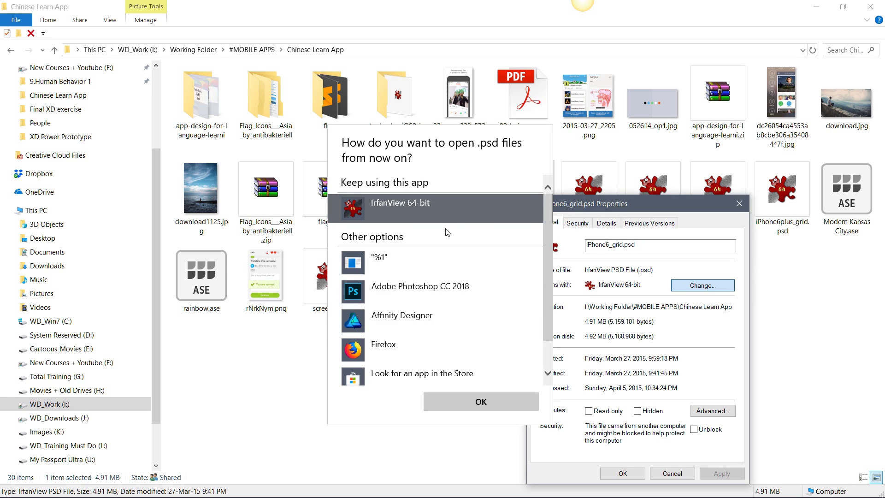
pyautogui.moveTo(409, 215)
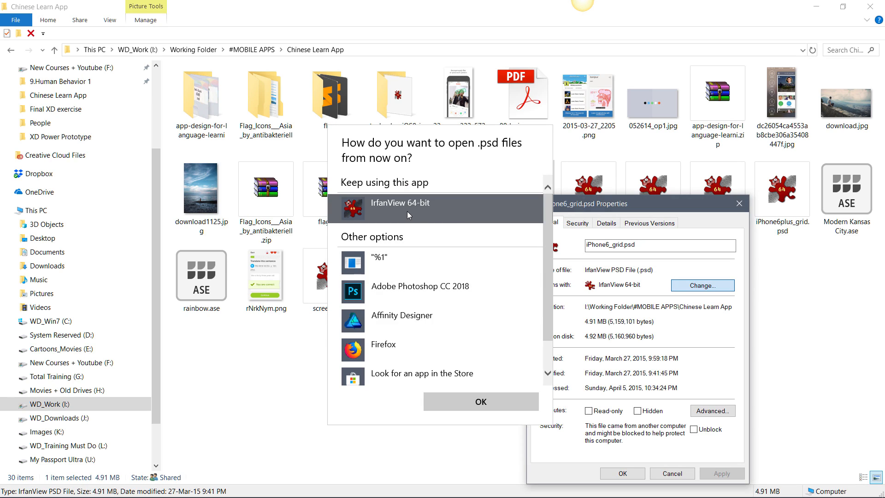
pyautogui.moveTo(485, 397)
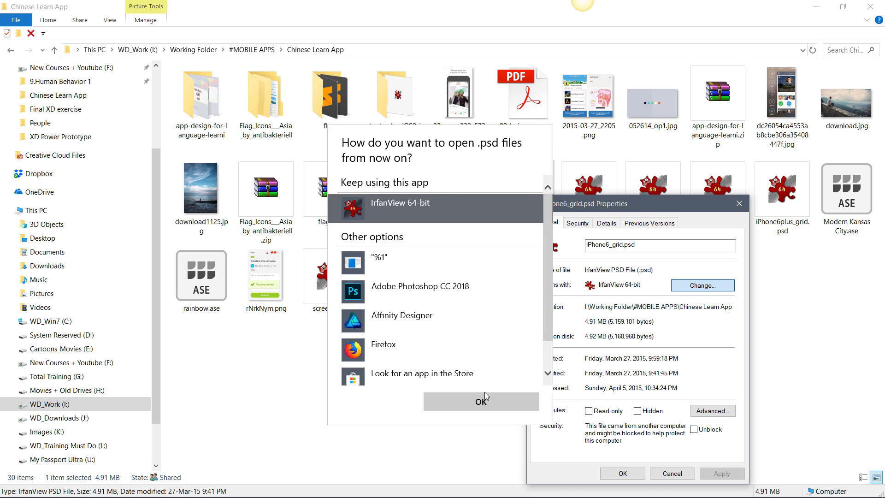
pyautogui.click(481, 402)
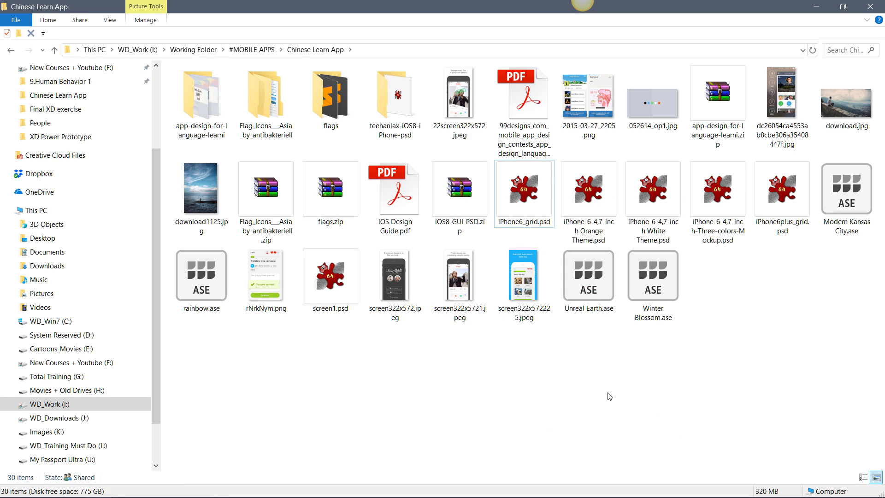
# - Change the app for .psd files to Adobe Photoshop CC 2018 via iPhone6_grid.psd's Properties
pyautogui.click(525, 193)
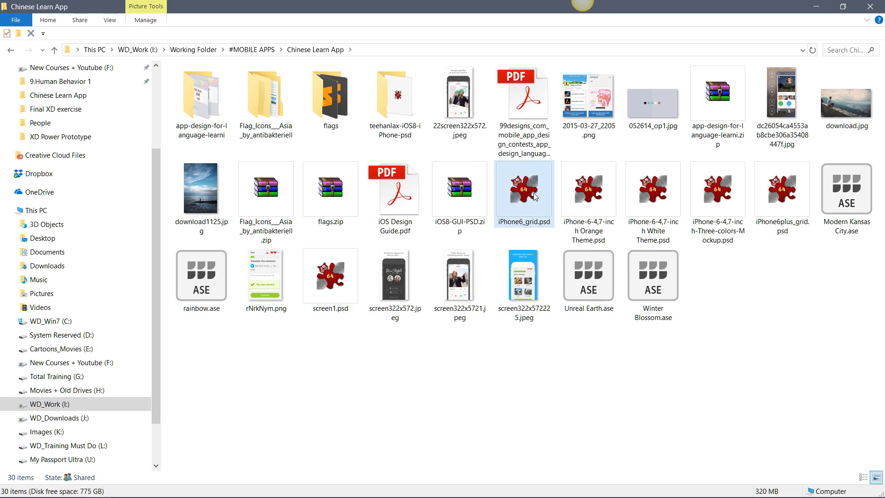
pyautogui.moveTo(536, 197)
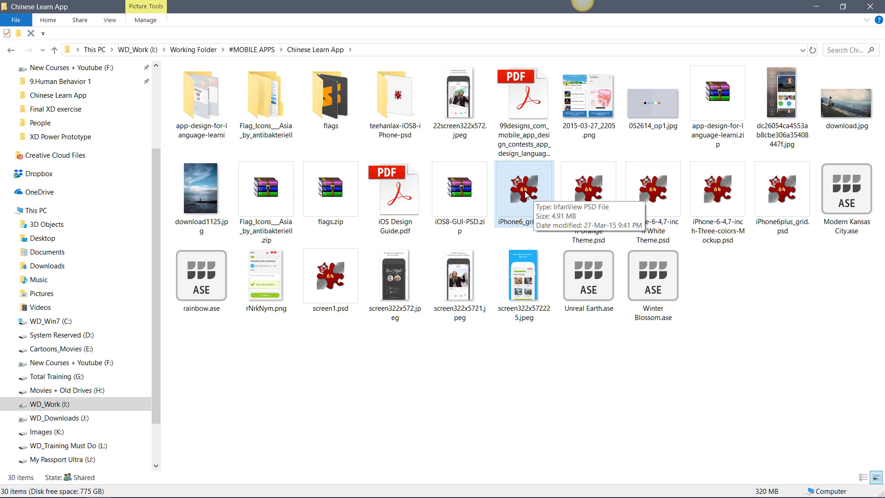
pyautogui.rightClick(518, 194)
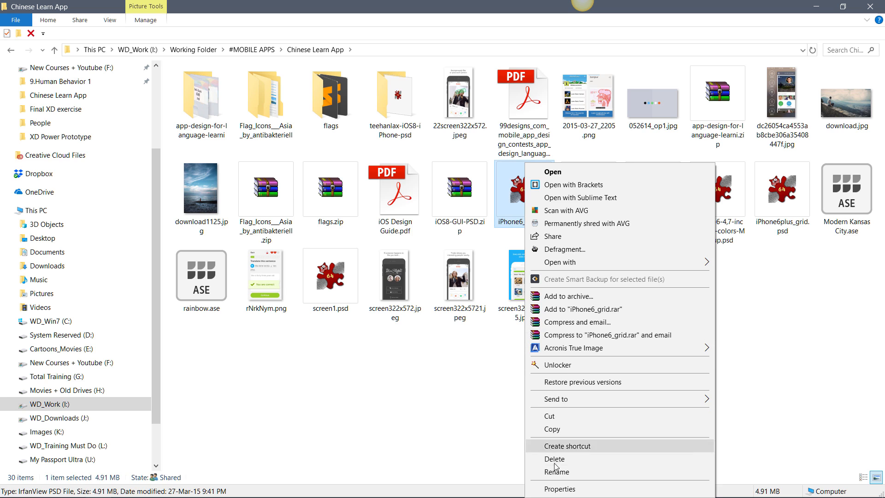
pyautogui.click(562, 489)
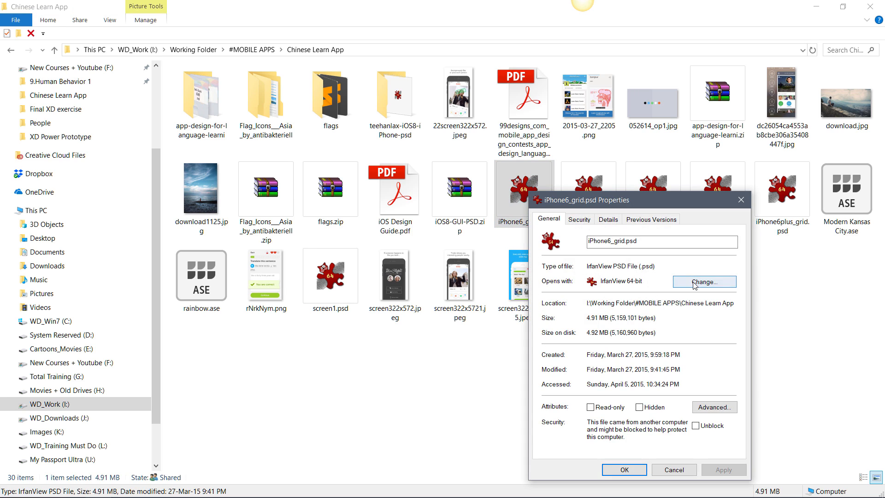
pyautogui.click(704, 282)
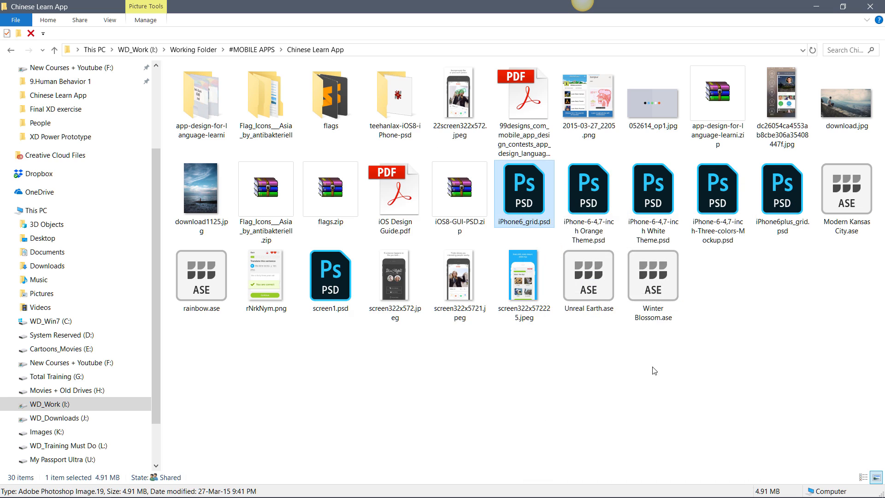
pyautogui.moveTo(521, 193)
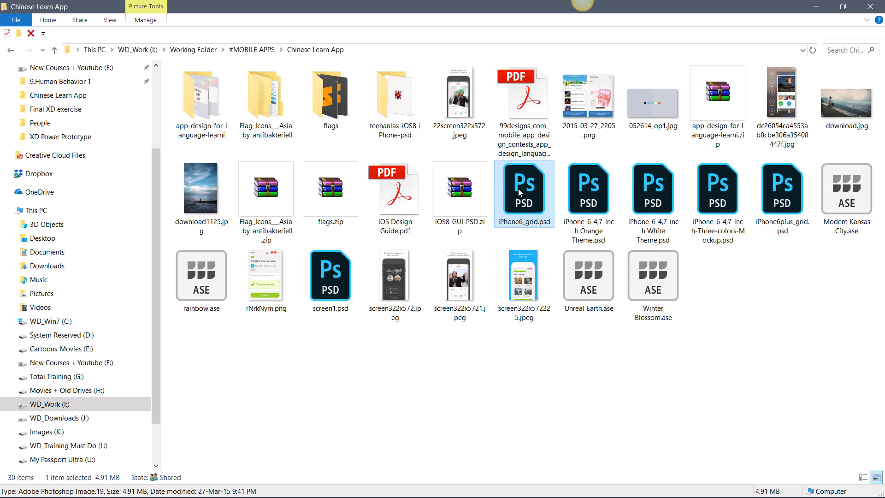
# - Open iPhone6_grid.psd with IrfanView 64-bit, restoring IrfanView as the .psd viewer
pyautogui.rightClick(520, 191)
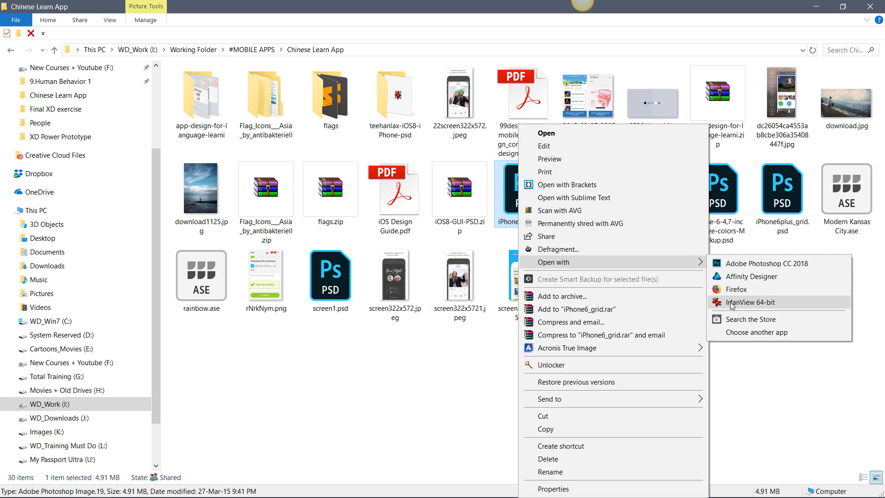
pyautogui.click(743, 303)
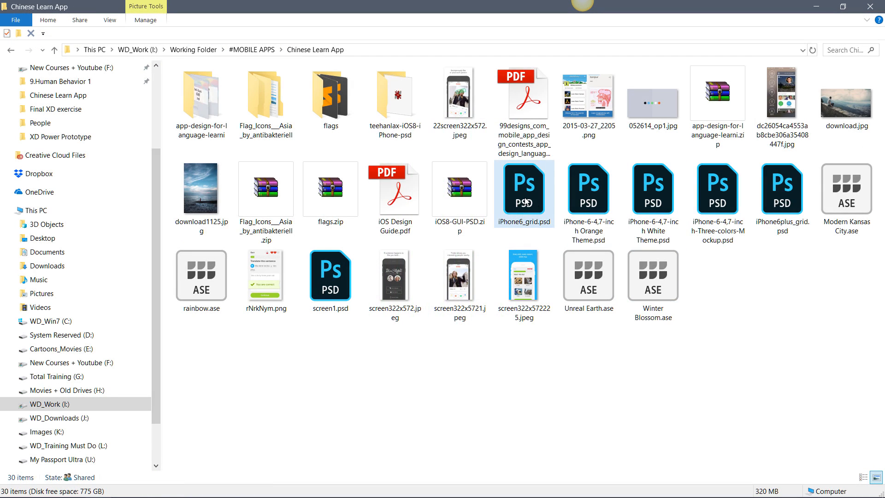
pyautogui.moveTo(527, 203)
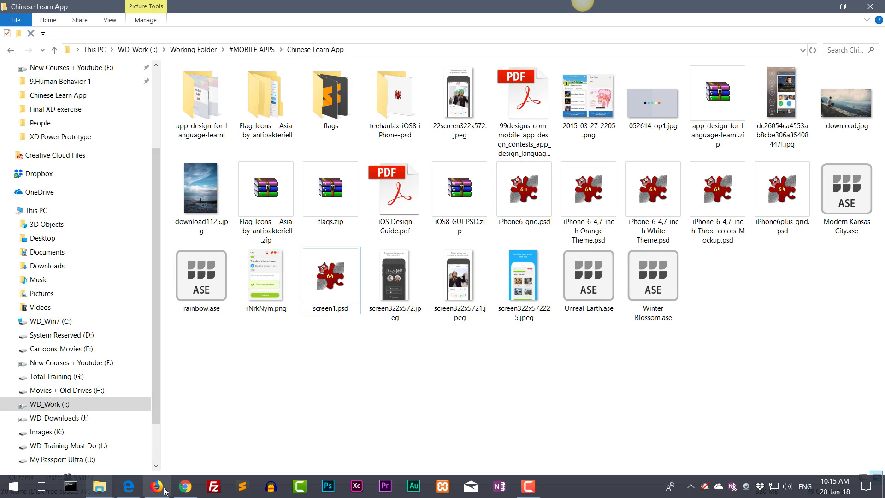
pyautogui.click(157, 486)
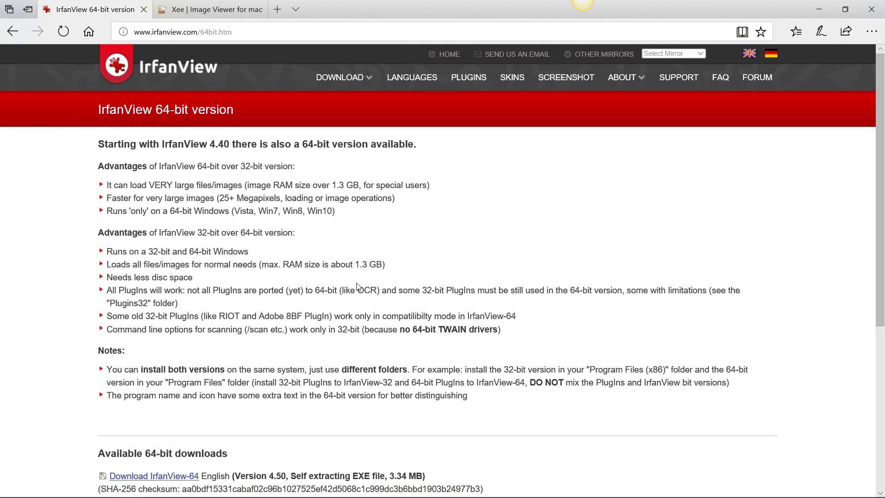
# - Leave the IrfanView 64-bit page and switch to the 'Xee | Image Viewer for mac' tab
pyautogui.click(340, 77)
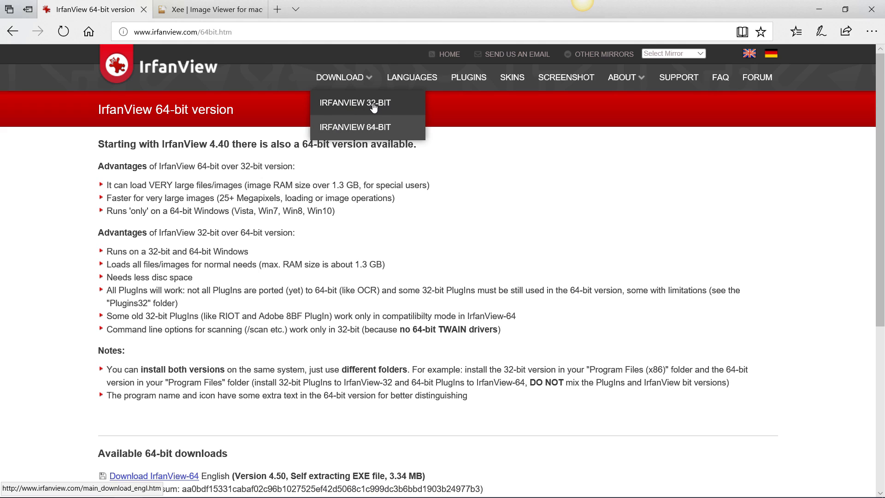
pyautogui.moveTo(369, 131)
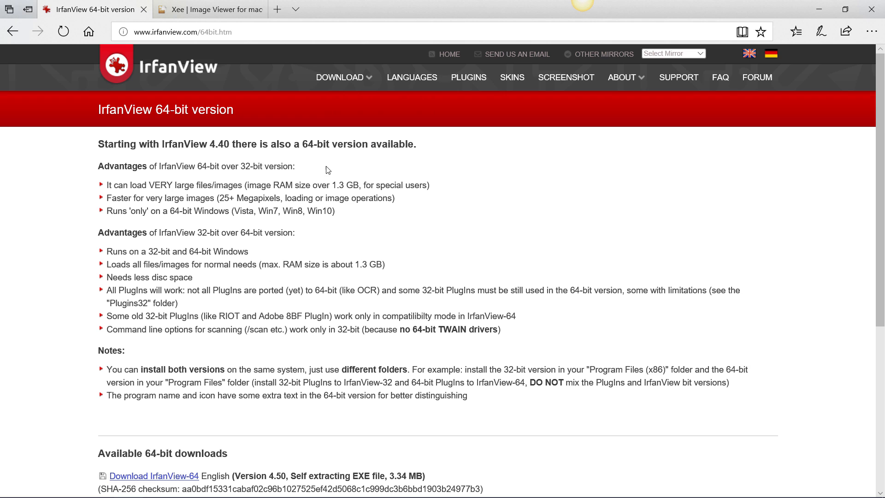
pyautogui.click(209, 9)
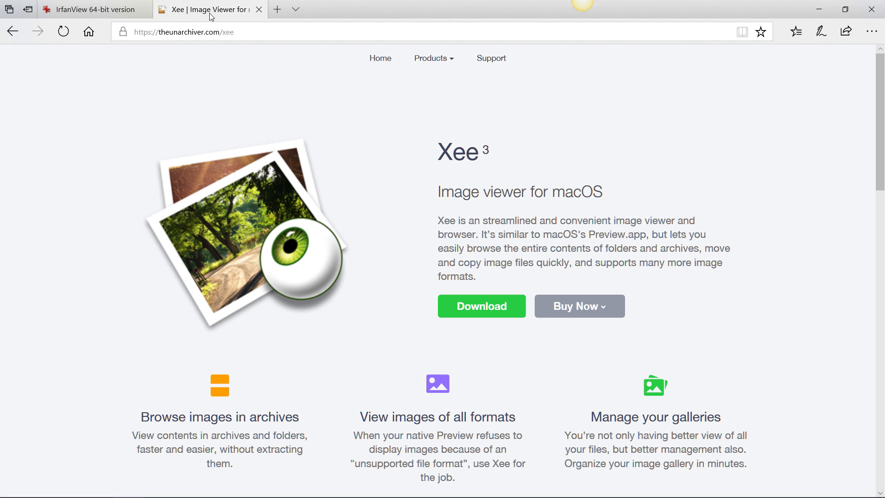
pyautogui.moveTo(878, 167)
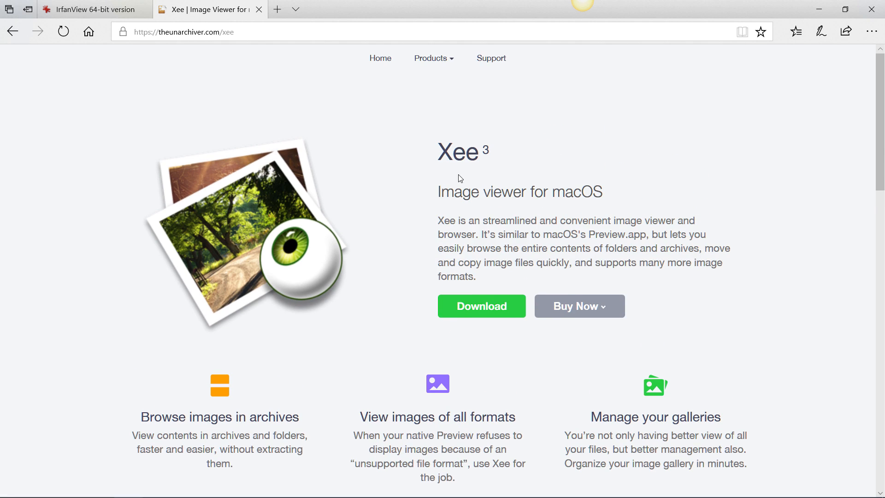
pyautogui.moveTo(458, 177)
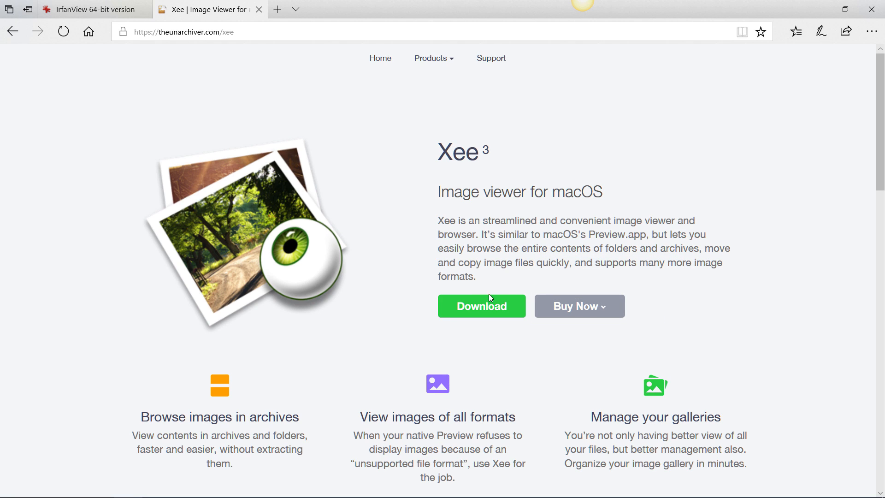
pyautogui.moveTo(488, 305)
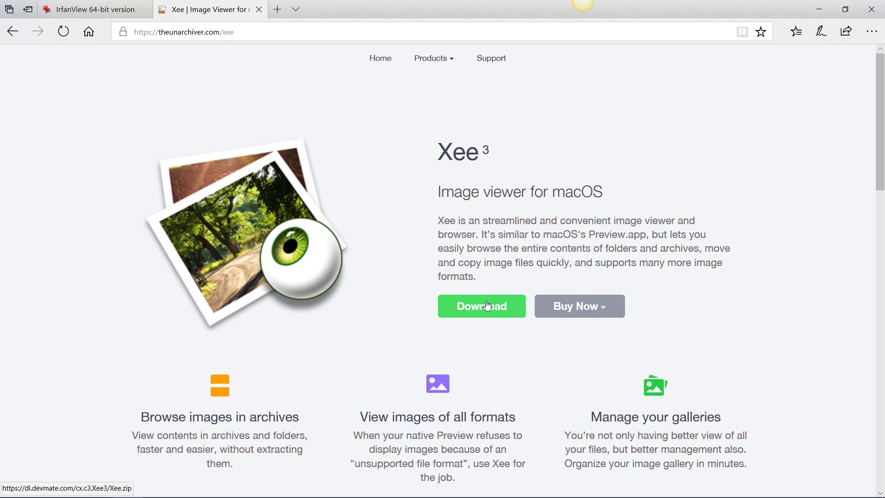
pyautogui.moveTo(513, 191); pyautogui.dragTo(603, 191)
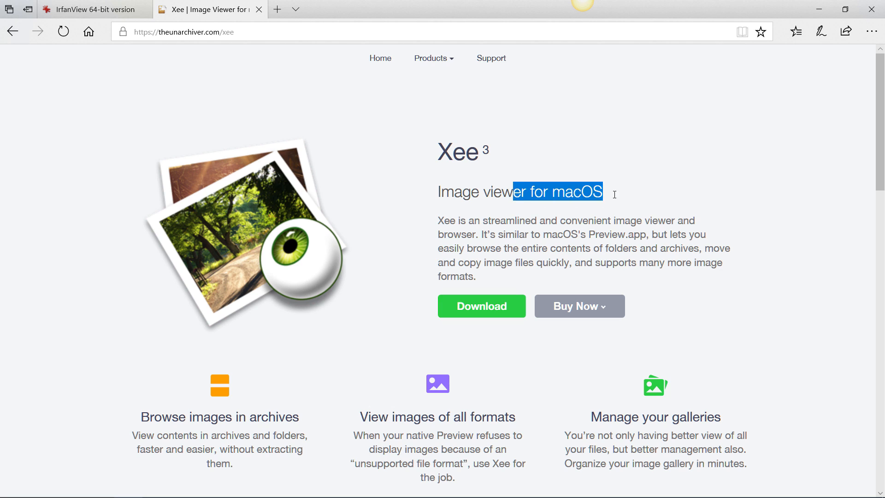
pyautogui.moveTo(492, 311)
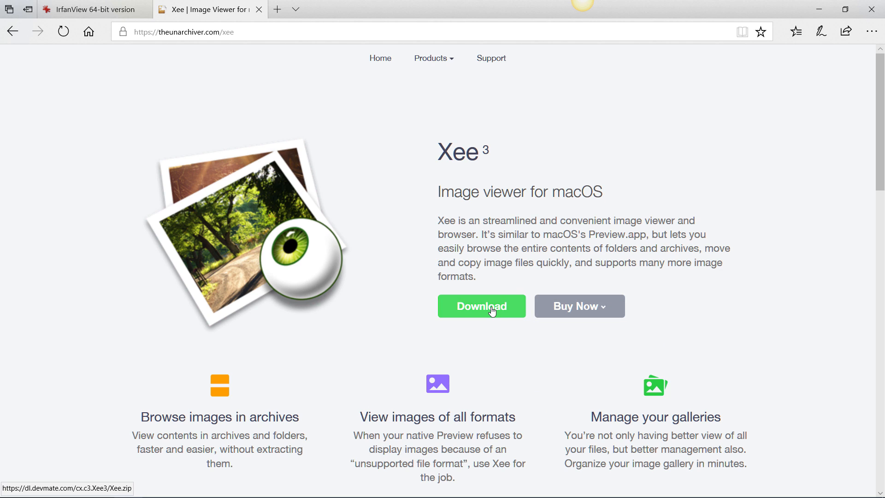
pyautogui.moveTo(542, 222)
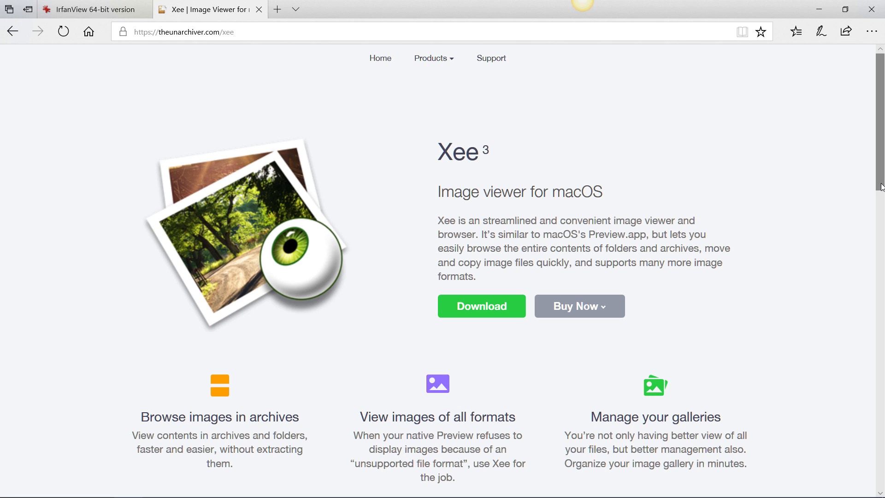
pyautogui.scroll(-3)
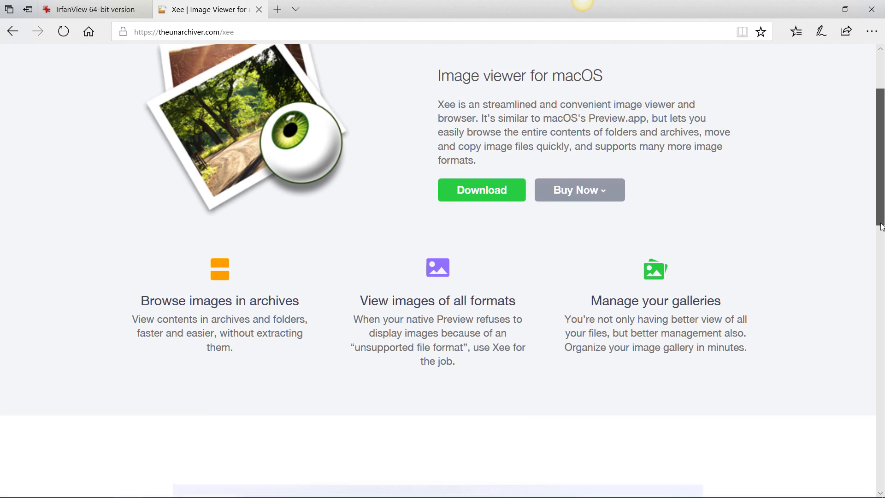
pyautogui.scroll(-3)
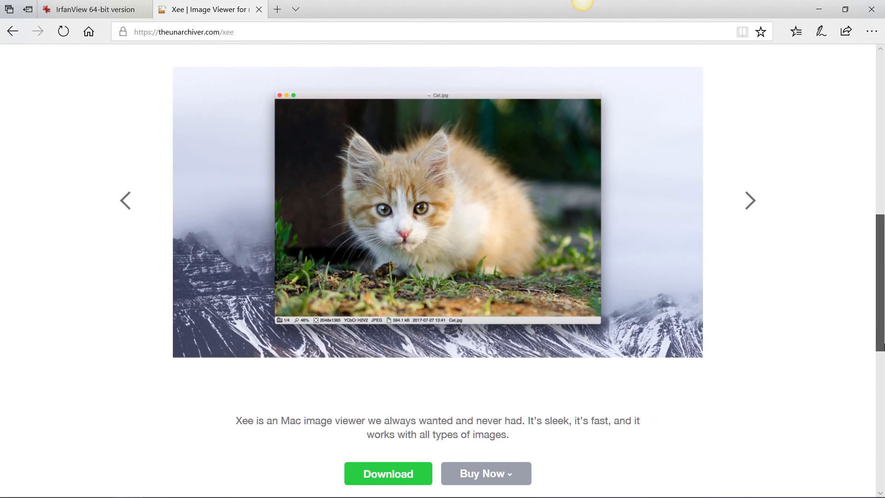
pyautogui.scroll(-3)
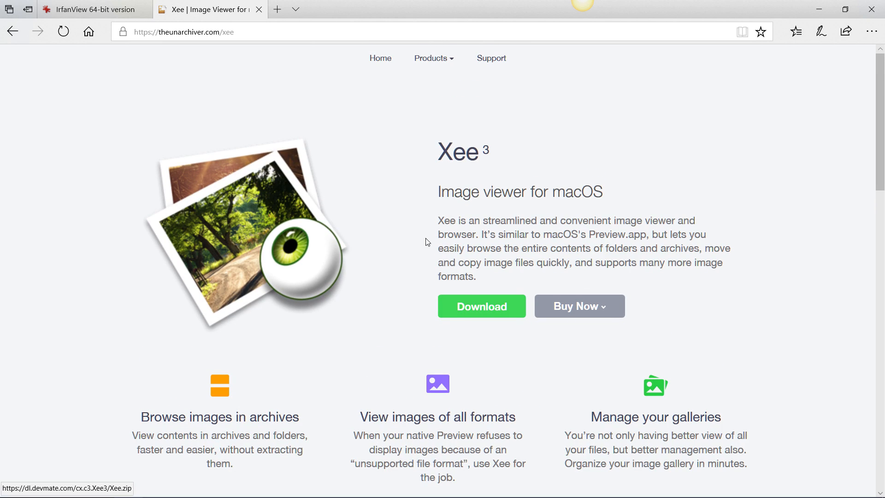
pyautogui.moveTo(198, 105)
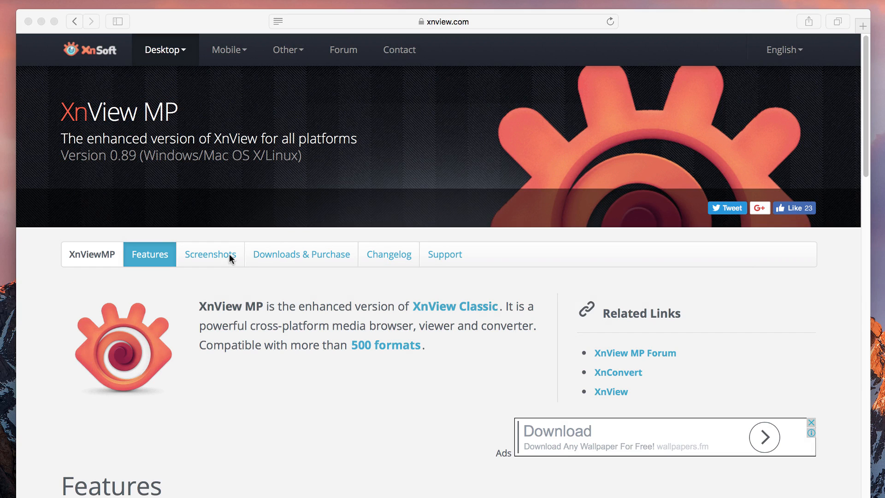
# - Scroll through XnView MP's Downloads & Purchase section to see the OSX DMG 64bit option
pyautogui.scroll(-3)
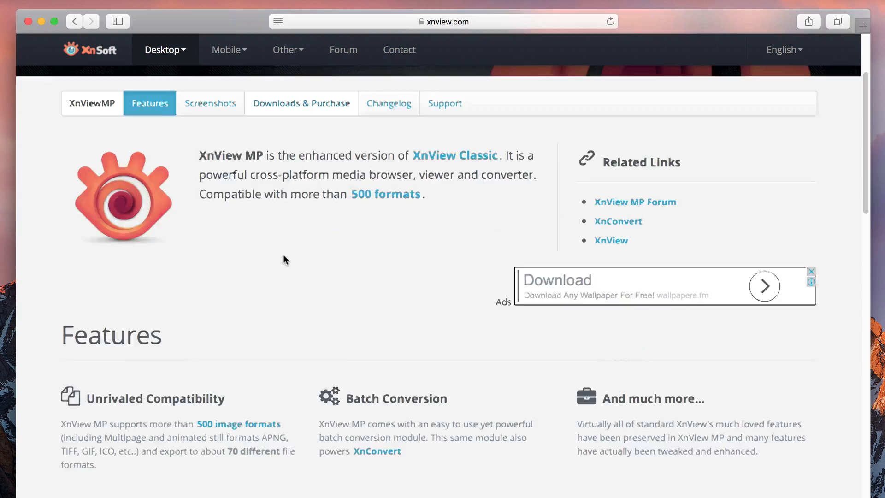
pyautogui.click(301, 102)
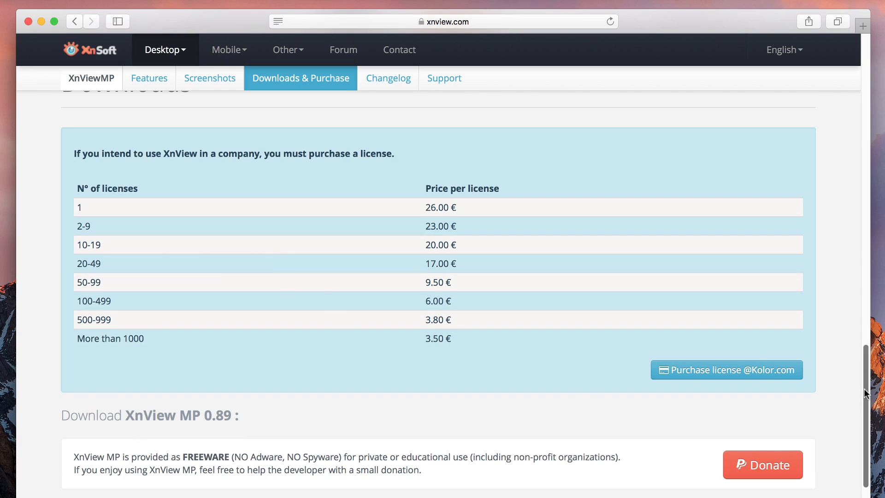
pyautogui.scroll(-3)
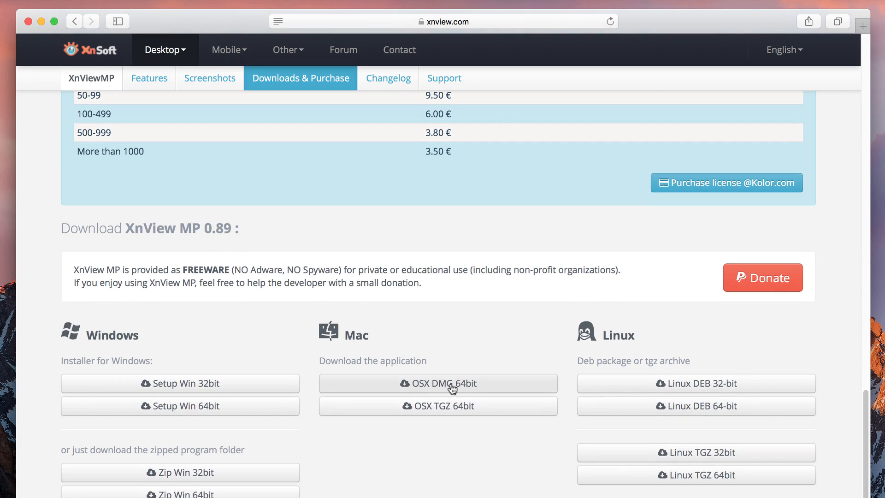
pyautogui.moveTo(439, 386)
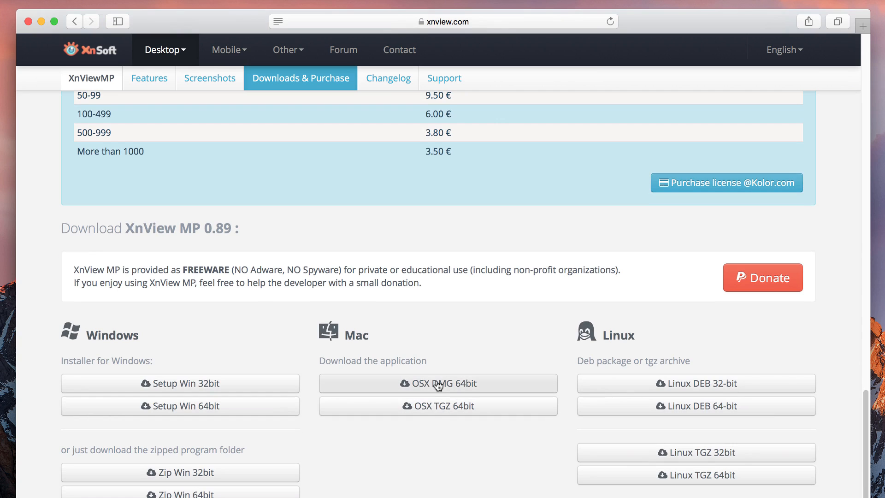
pyautogui.moveTo(861, 425)
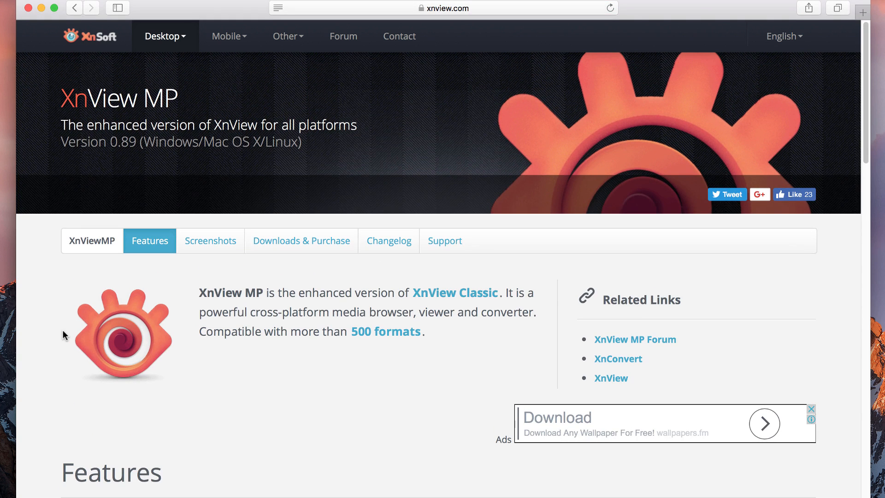
pyautogui.moveTo(42, 22)
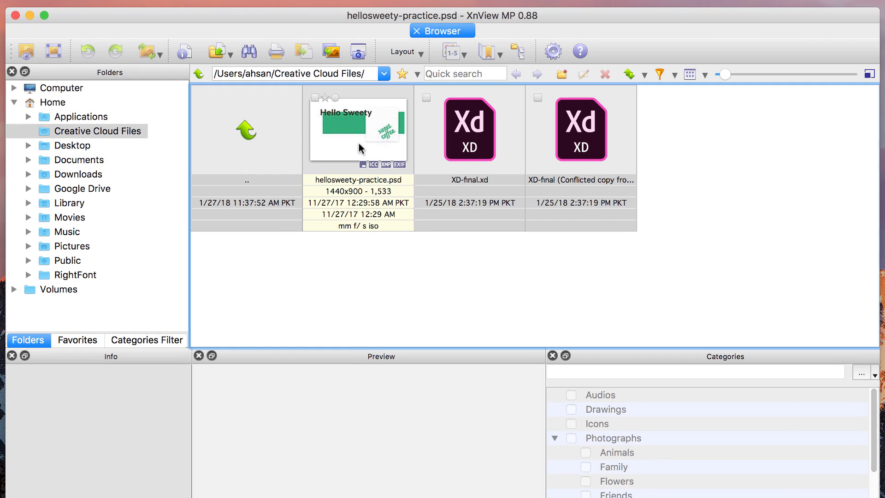
pyautogui.moveTo(362, 149)
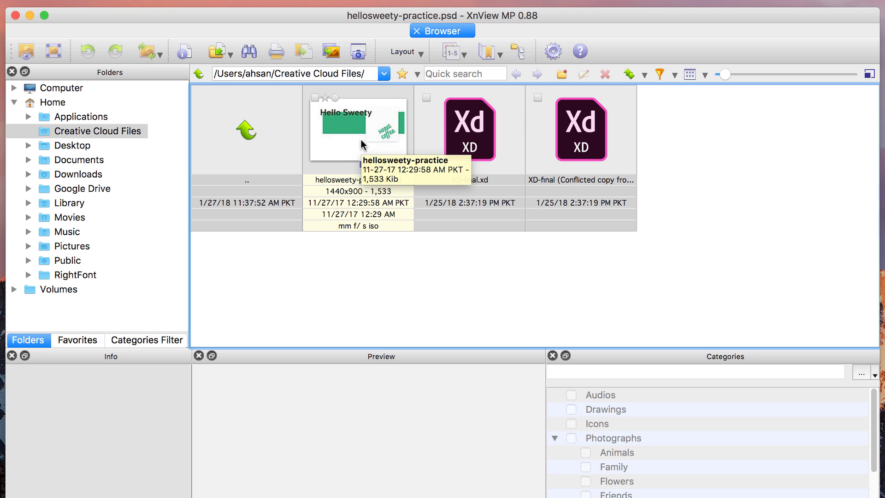
pyautogui.moveTo(356, 148)
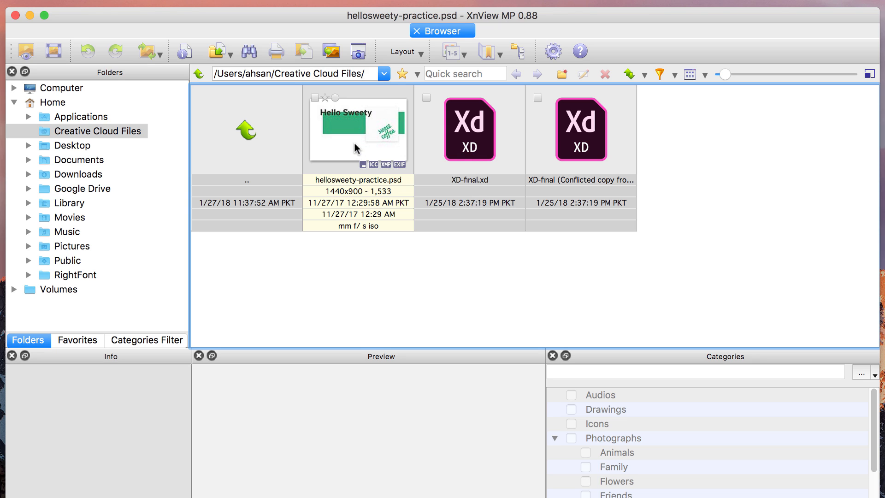
# - Select the hellosweety-practice.psd thumbnail to show its Info and Preview panes
pyautogui.click(359, 131)
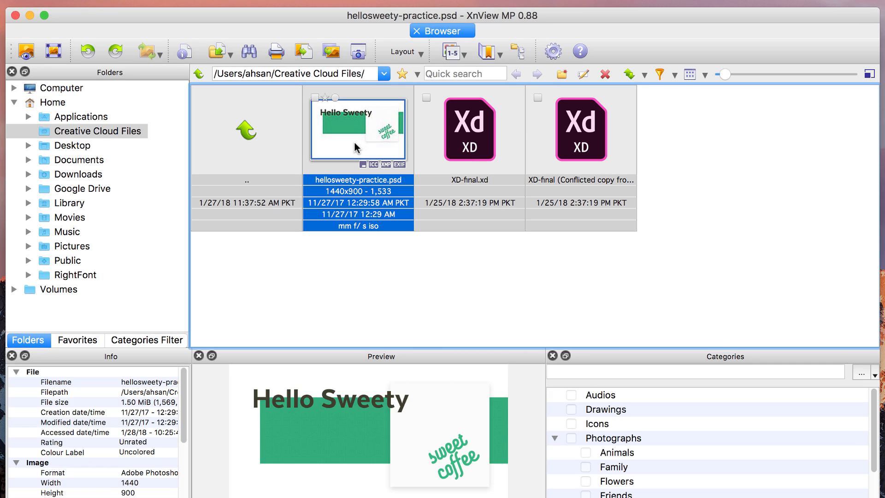
pyautogui.moveTo(349, 113)
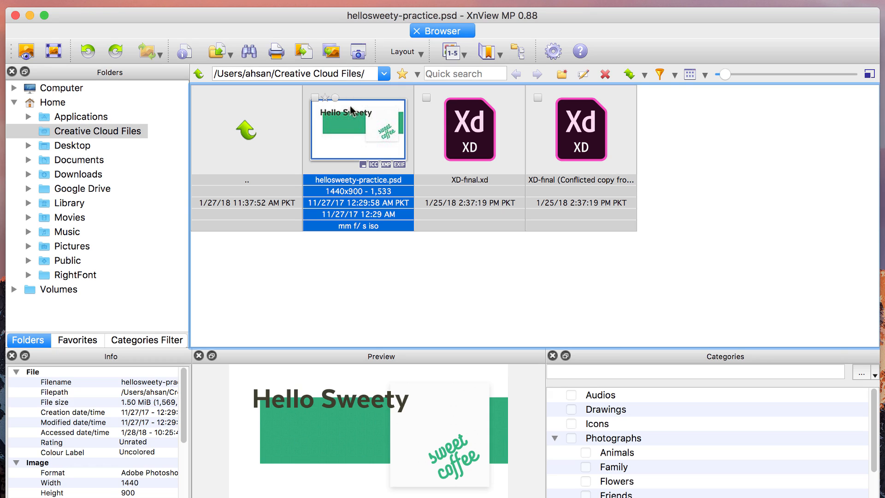
# - Open hellosweety-practice.psd in a viewer tab showing the full Hello Sweety design
pyautogui.doubleClick(355, 129)
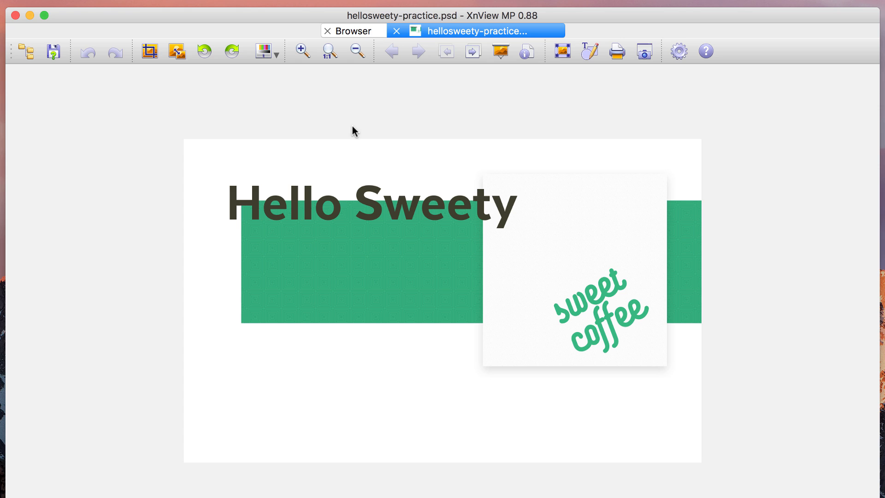
pyautogui.moveTo(328, 238)
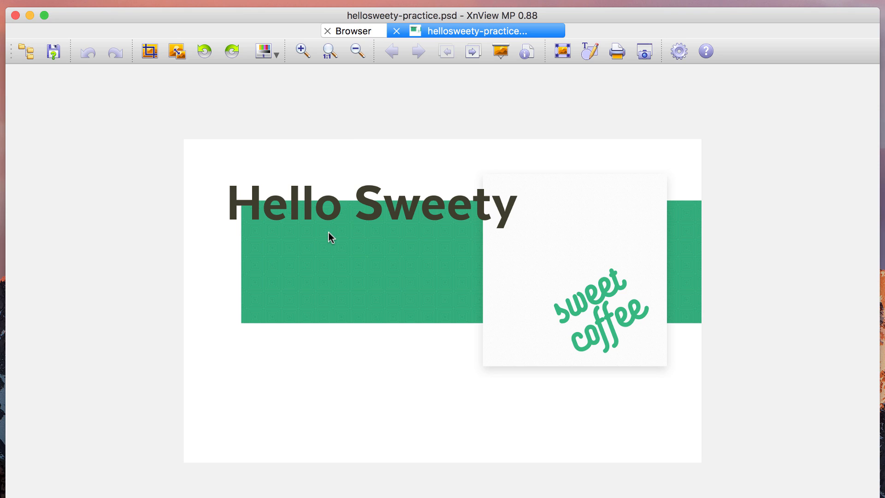
pyautogui.moveTo(188, 144)
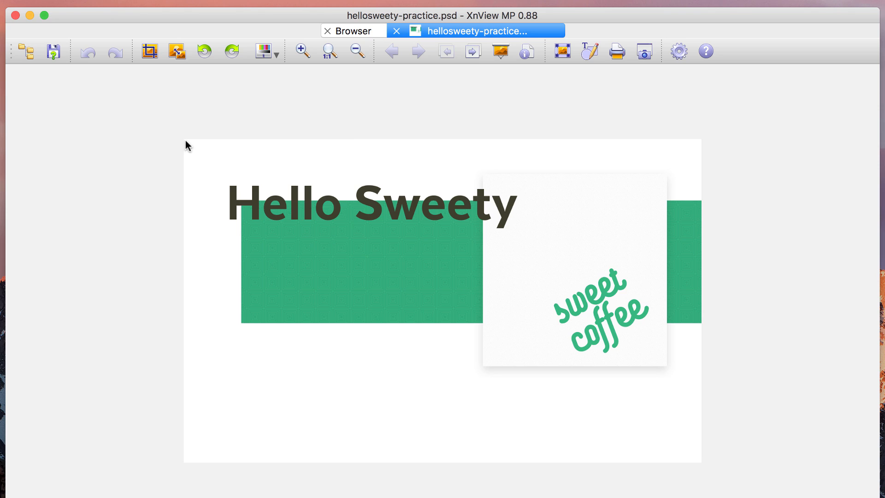
pyautogui.moveTo(676, 239)
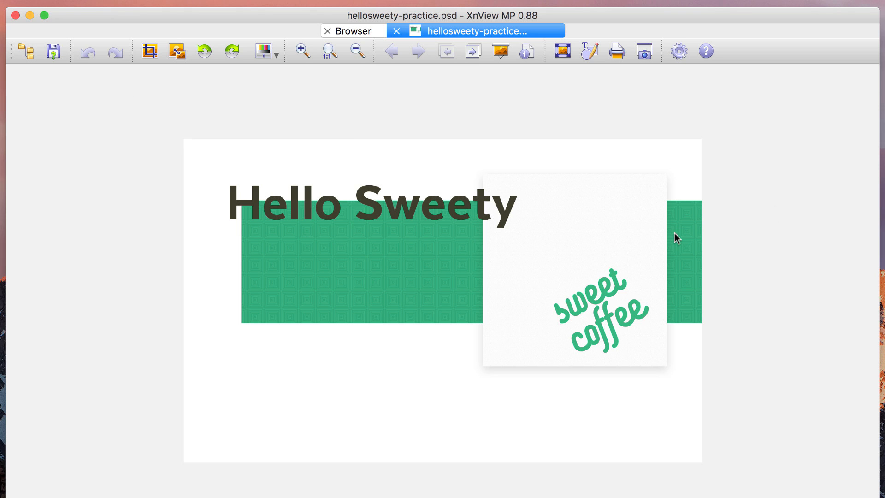